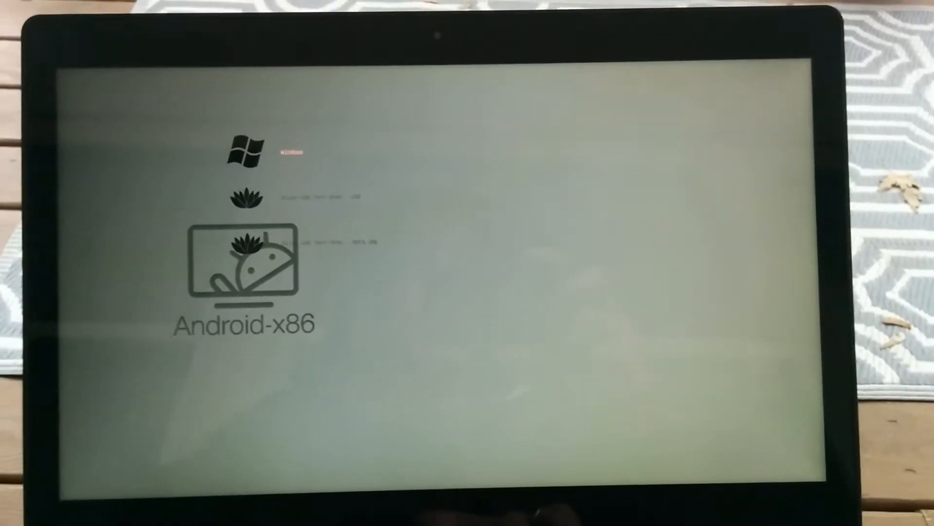
Select the Bliss OS entry in the Android-x86 boot menu to boot it
{"action": "key", "text": "down"}
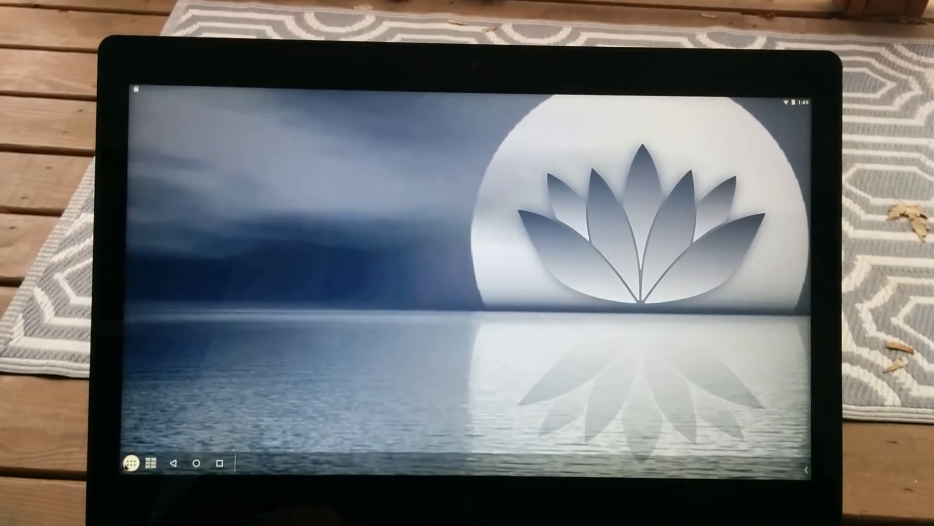
Open the app drawer from the left end of the taskbar
{"action": "left_click", "coordinate": [128, 464]}
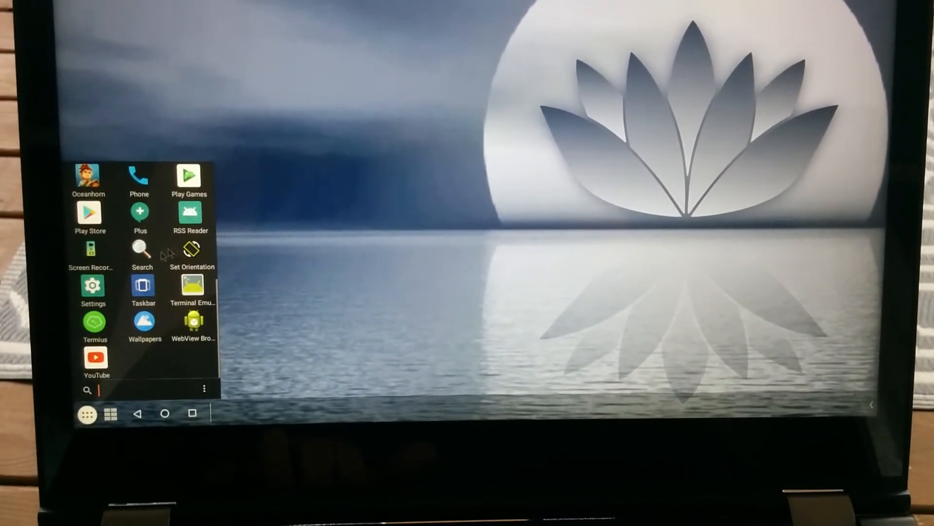
Launch Settings, check Network & Internet shows Wi-Fi connected, then return to the main list
{"action": "left_click", "coordinate": [93, 285]}
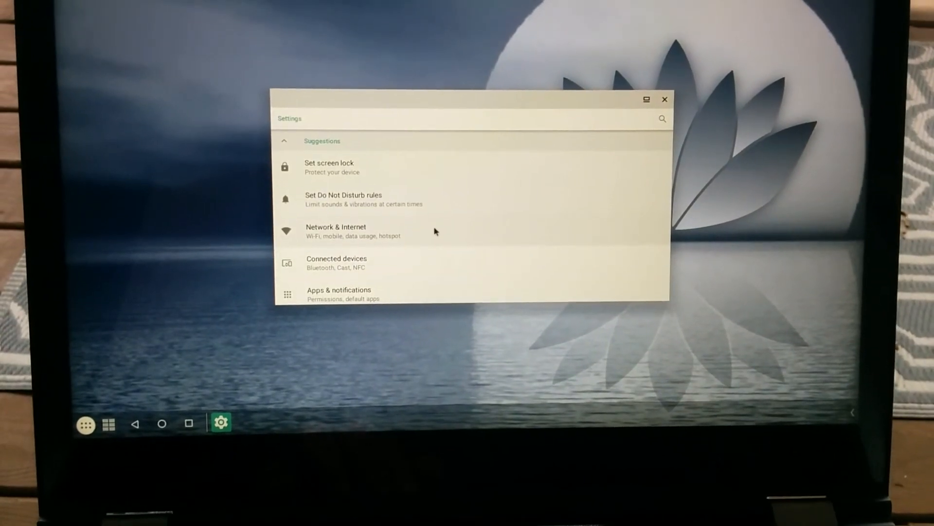
{"action": "left_click", "coordinate": [336, 231]}
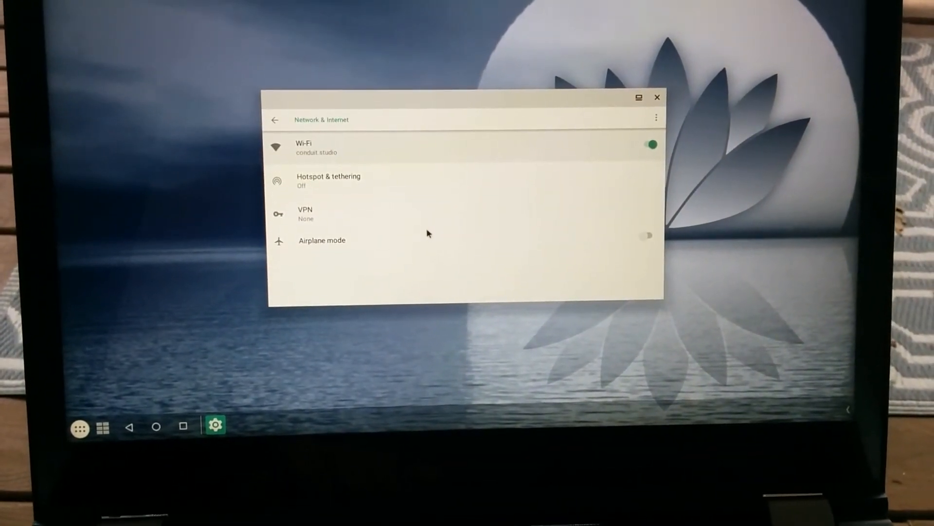
{"action": "left_click", "coordinate": [275, 119]}
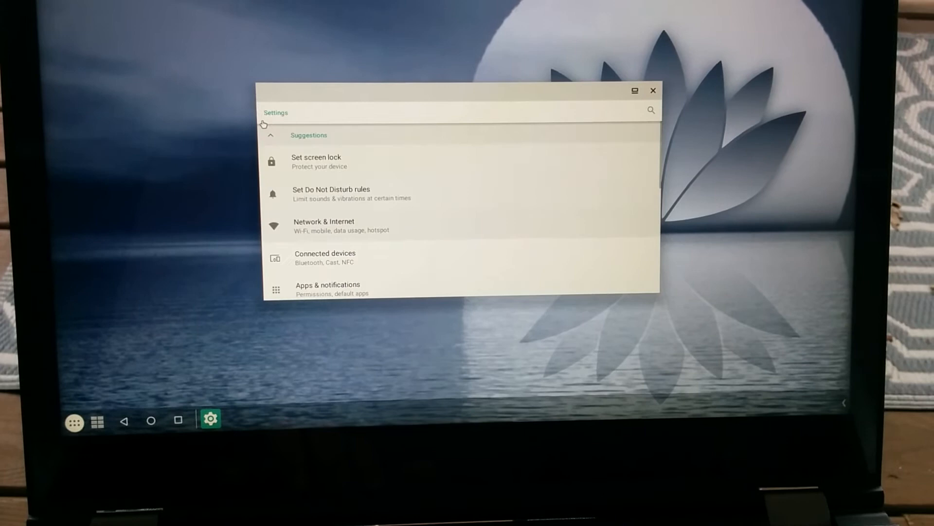
{"action": "left_click", "coordinate": [316, 161]}
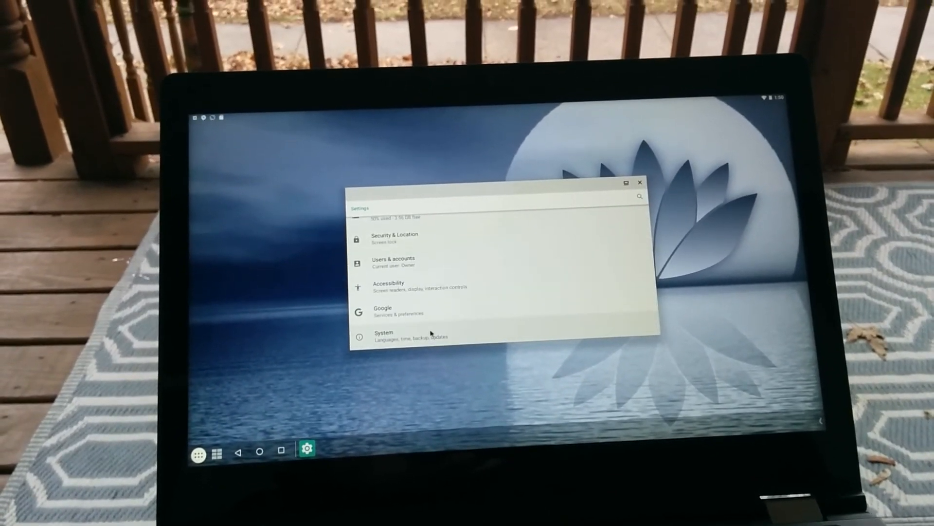
Open System > About tablet and scroll to kernel, OpenGL driver and build number
{"action": "left_click", "coordinate": [384, 334]}
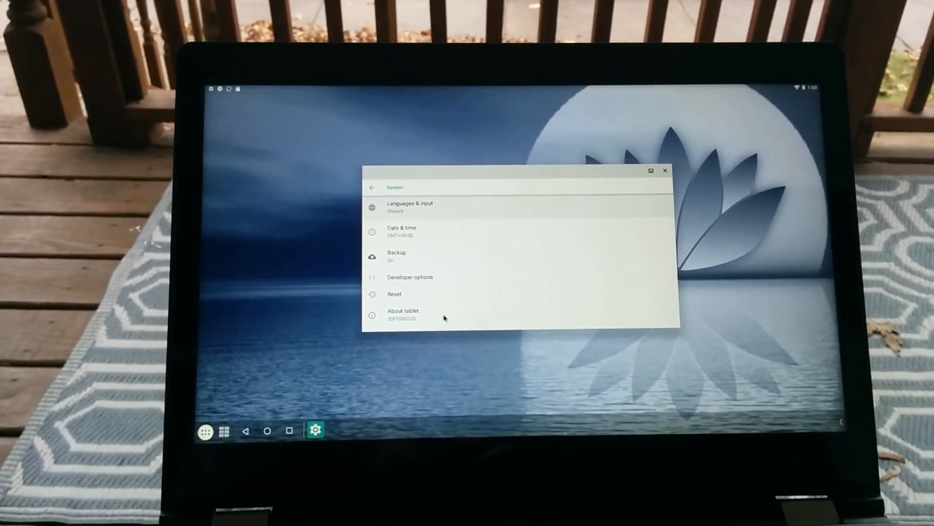
{"action": "left_click", "coordinate": [404, 314]}
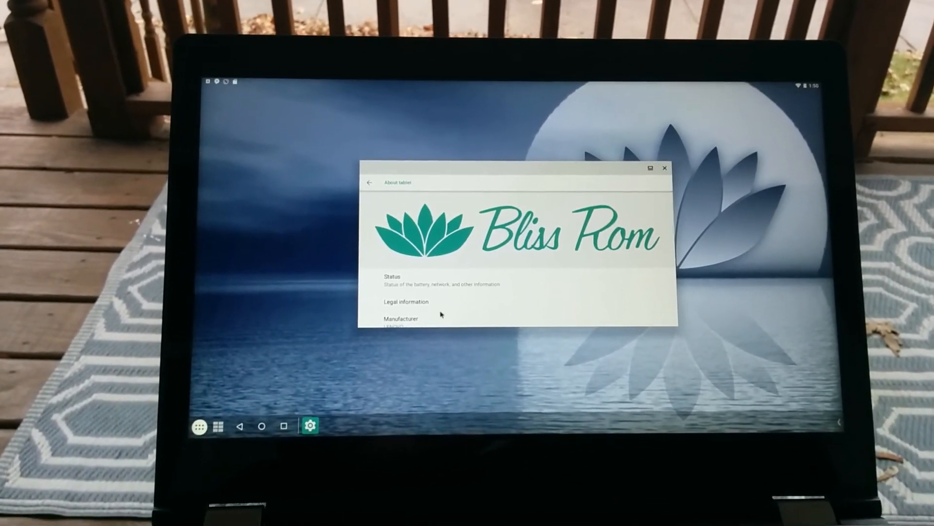
{"action": "scroll", "scroll_direction": "down", "scroll_amount": 3}
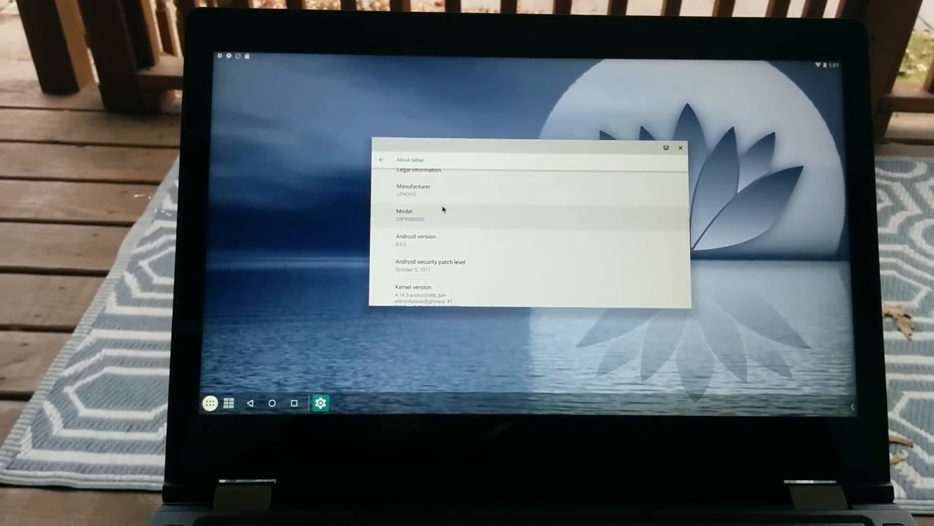
{"action": "scroll", "scroll_direction": "down", "scroll_amount": 3}
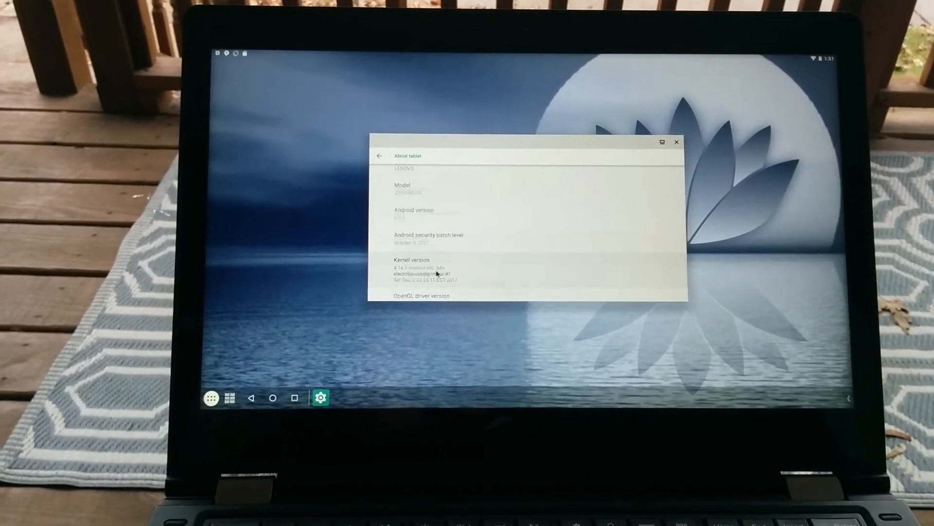
{"action": "scroll", "scroll_direction": "down", "scroll_amount": 3}
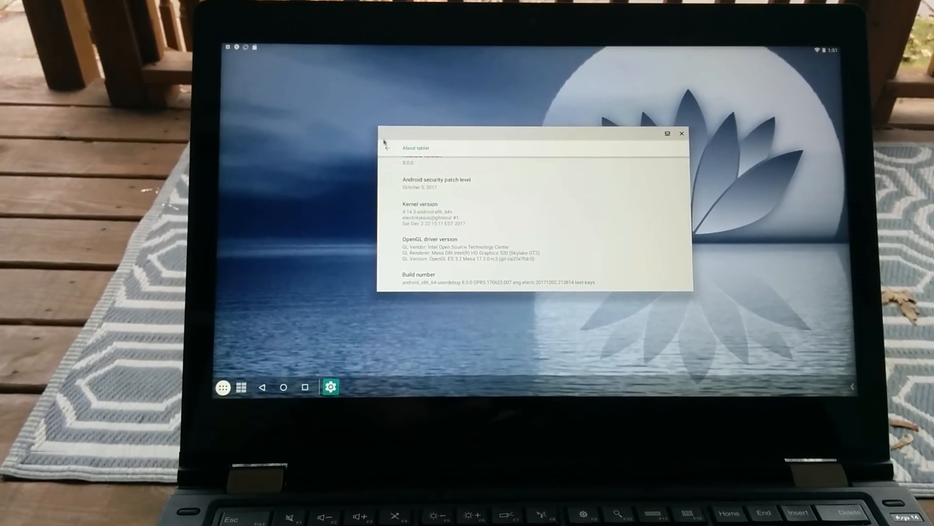
Go back from About tablet and close the Settings window
{"action": "left_click", "coordinate": [386, 147]}
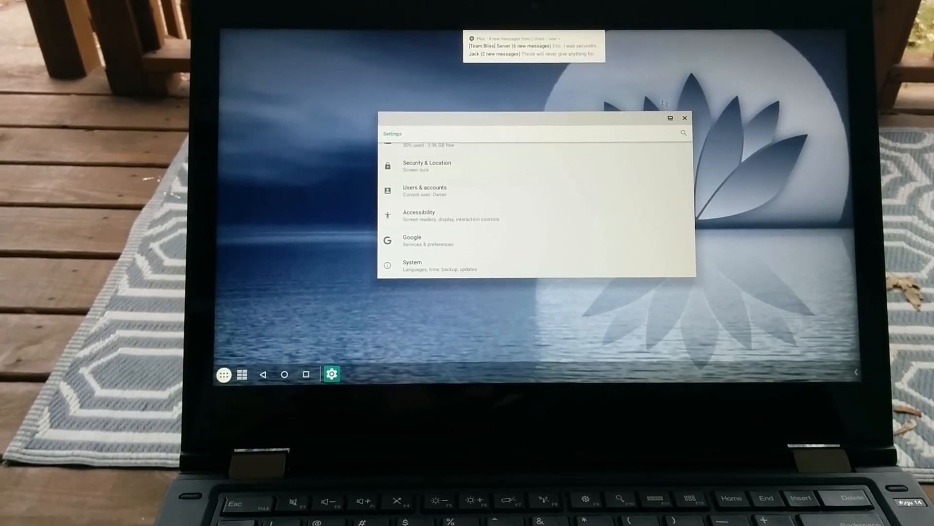
{"action": "left_click", "coordinate": [685, 117]}
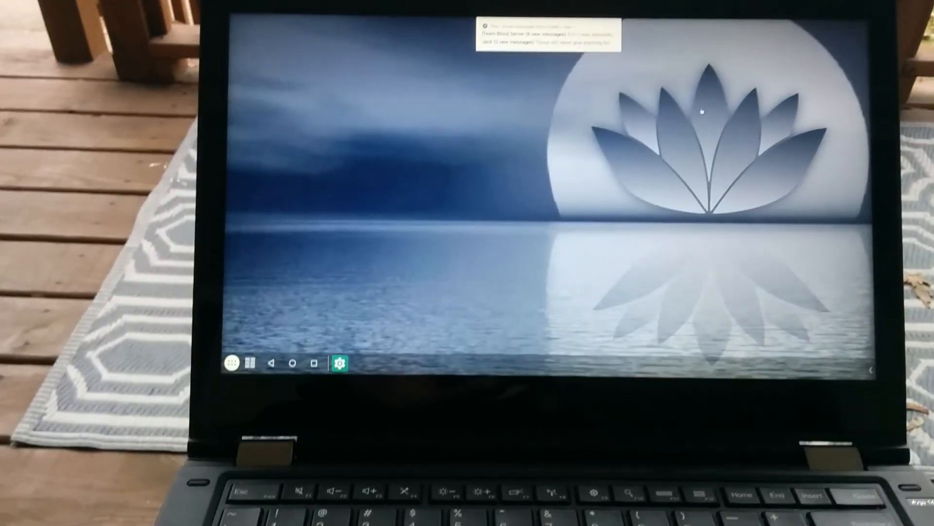